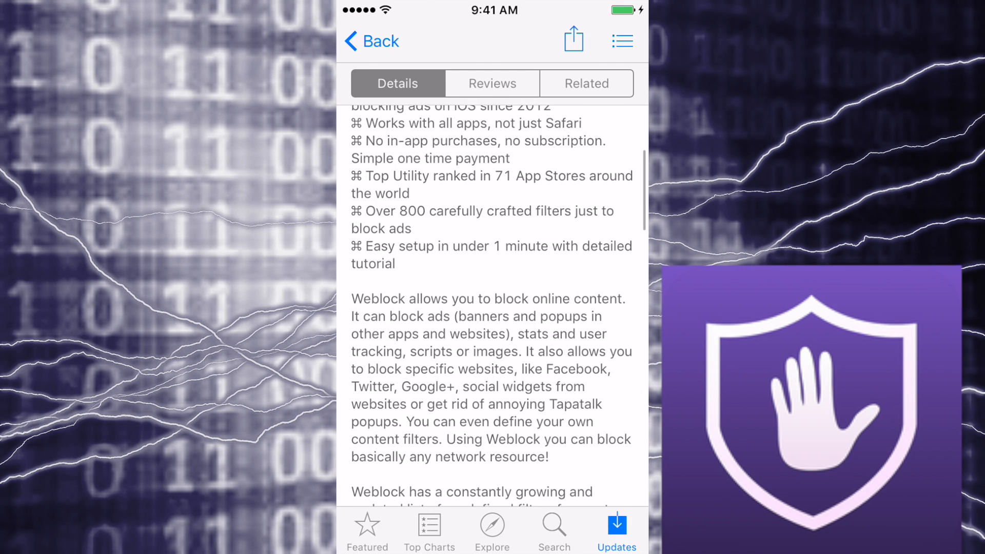
- Review the Weblock App Store description, then download Weblock from its listing
{"action": "scroll", "scroll_direction": "up", "scroll_amount": 3}
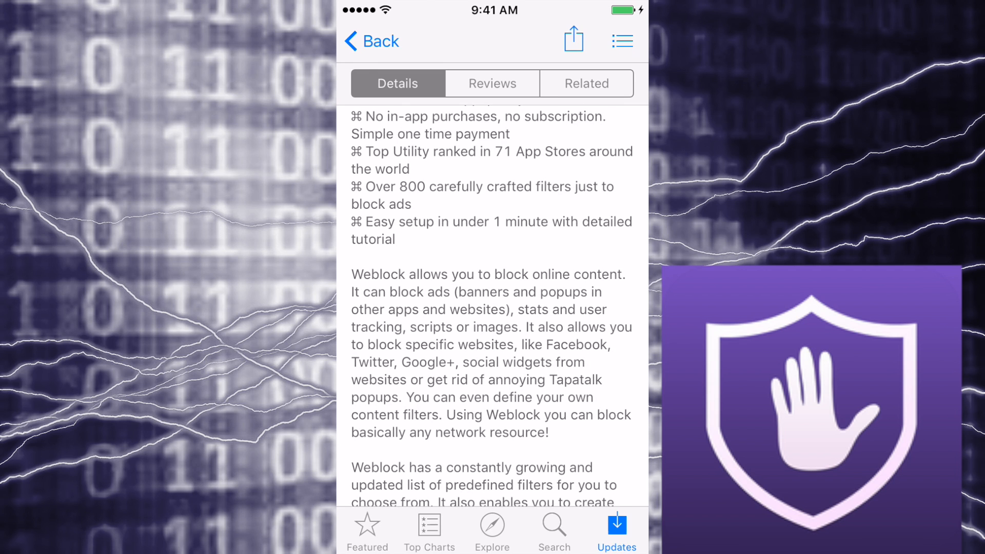
{"action": "scroll", "scroll_direction": "down", "scroll_amount": 3}
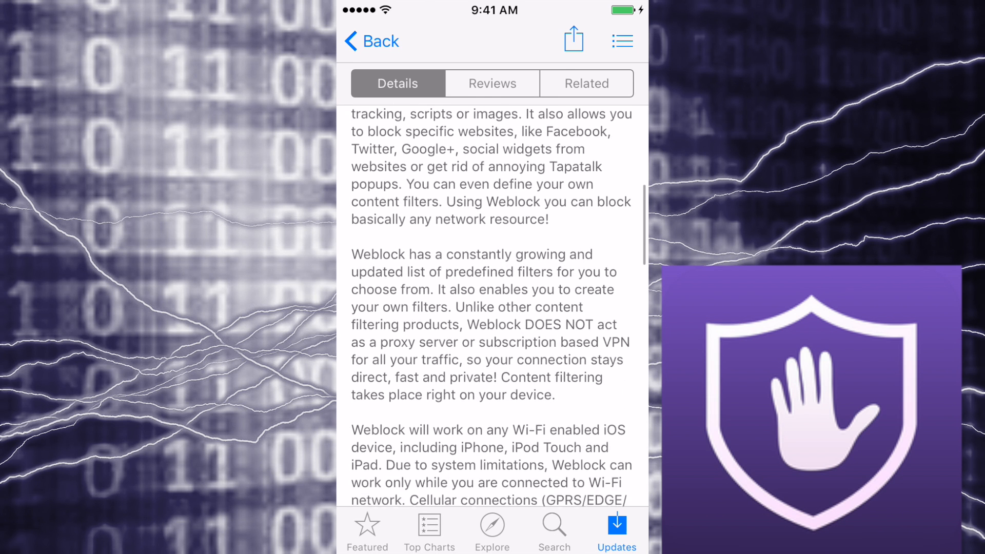
{"action": "scroll", "scroll_direction": "down", "scroll_amount": 3}
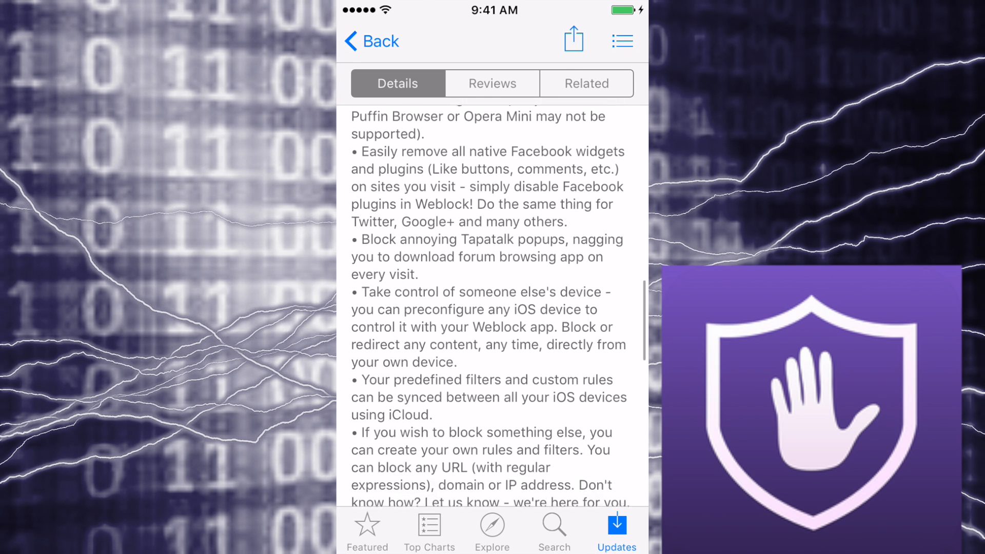
{"action": "scroll", "scroll_direction": "down", "scroll_amount": 3}
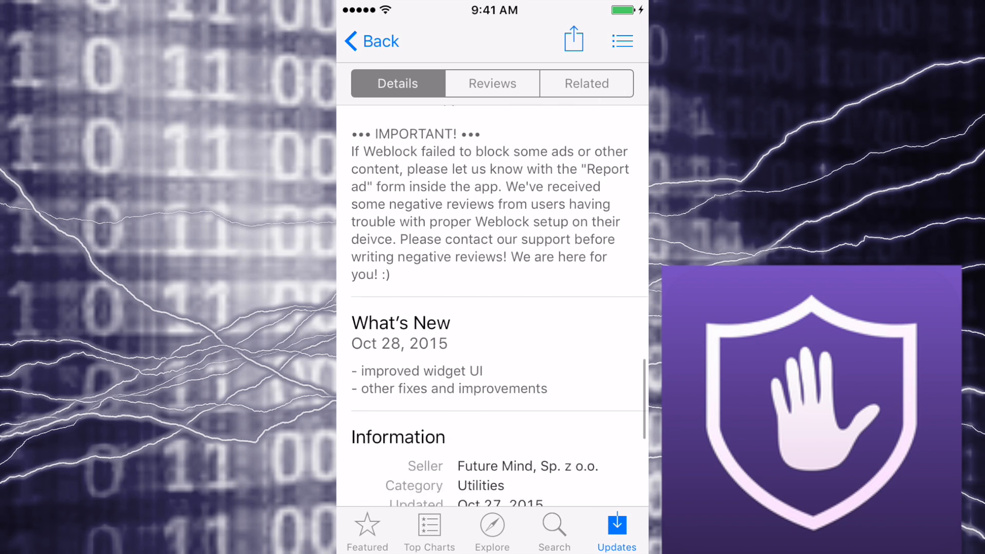
{"action": "scroll", "scroll_direction": "up", "scroll_amount": 3}
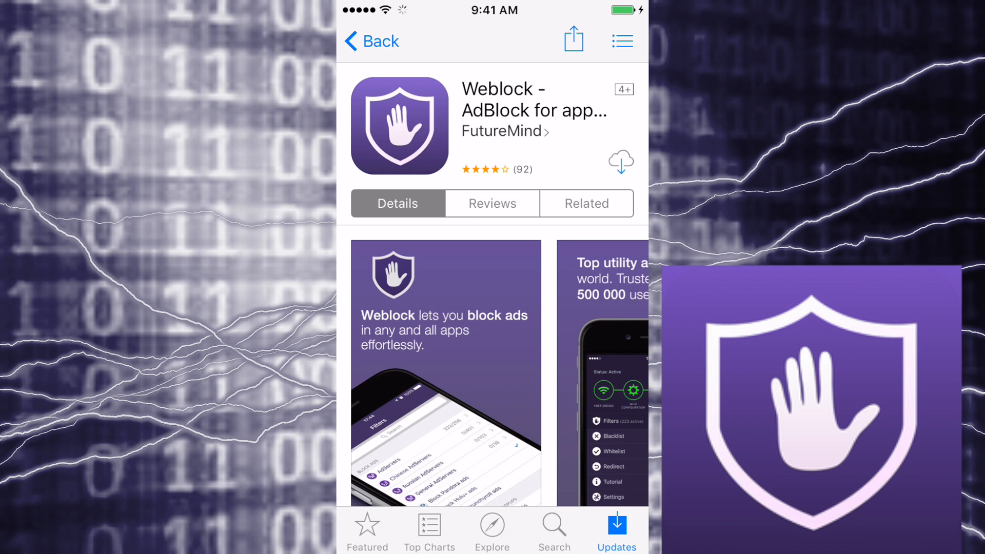
{"action": "left_click", "coordinate": [619, 163]}
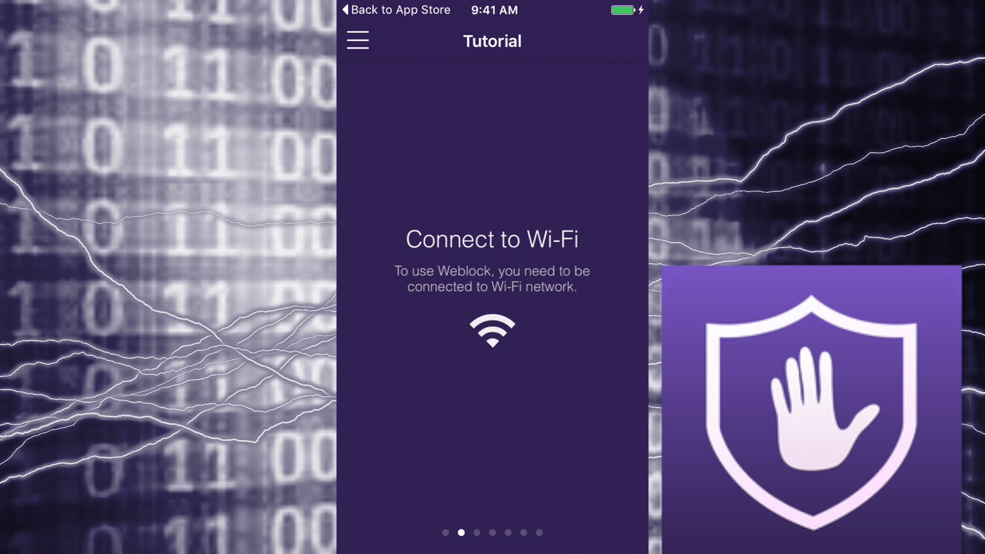
{"action": "scroll", "scroll_direction": "left", "scroll_amount": 3}
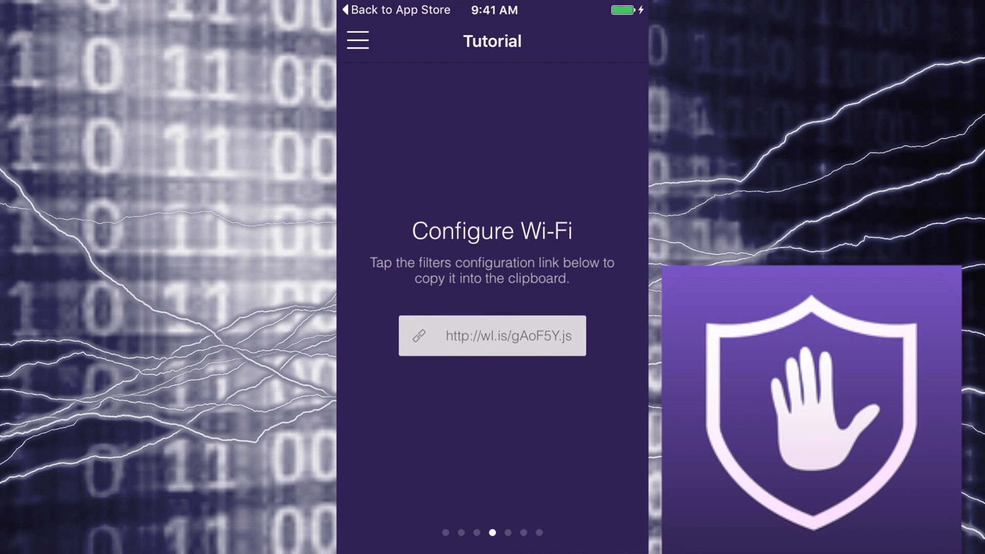
{"action": "left_click", "coordinate": [492, 335]}
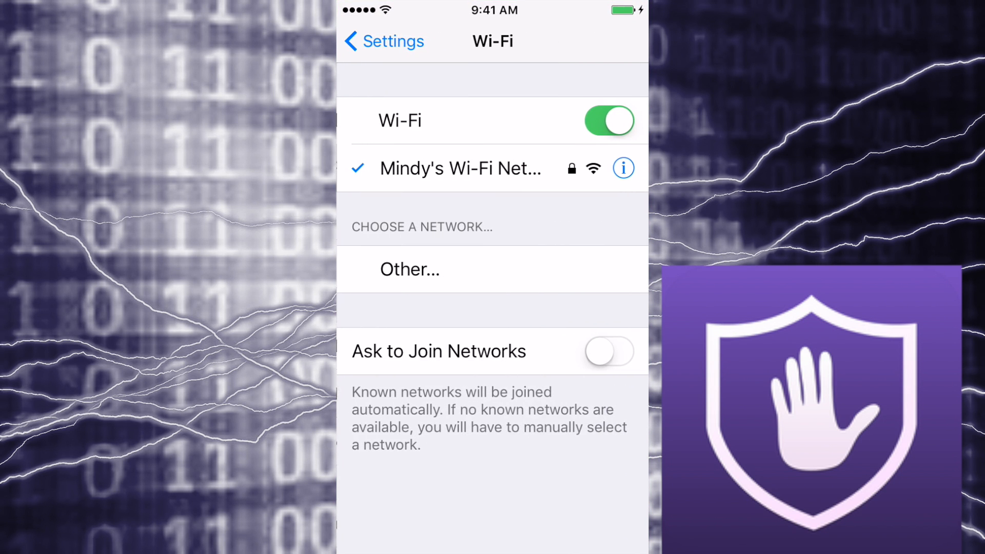
{"action": "left_click", "coordinate": [623, 167]}
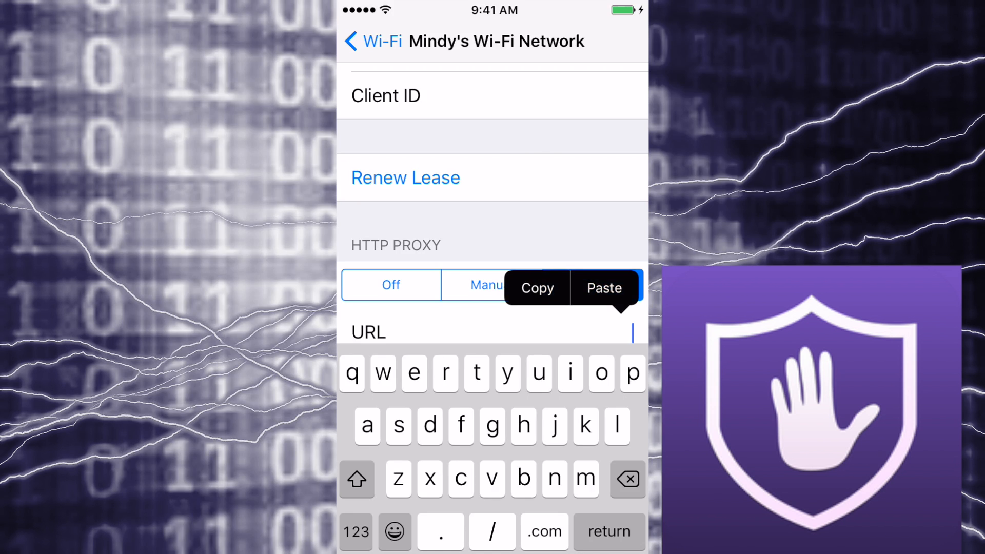
{"action": "left_click", "coordinate": [604, 288]}
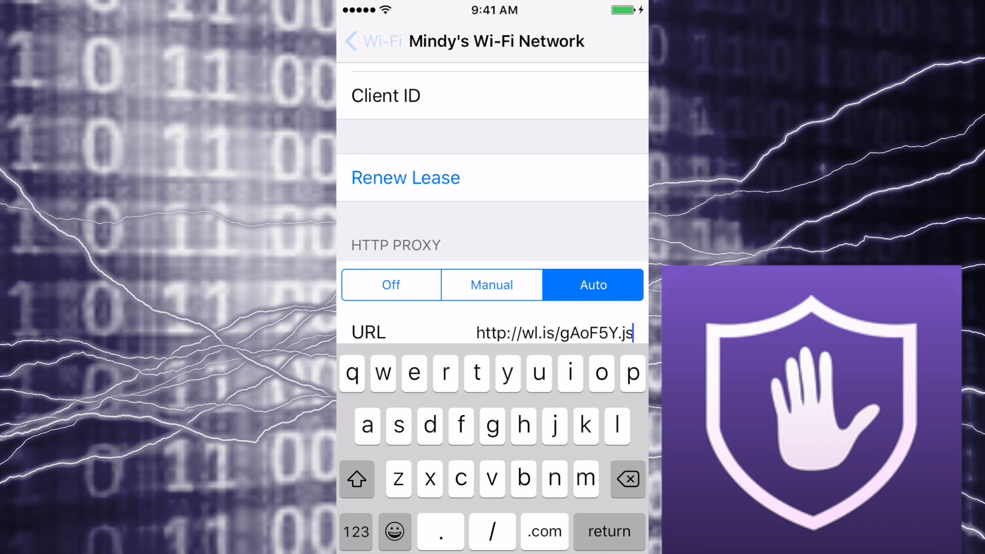
- Go back to the Wi-Fi list and toggle Wi-Fi off, then on again
{"action": "left_click", "coordinate": [373, 41]}
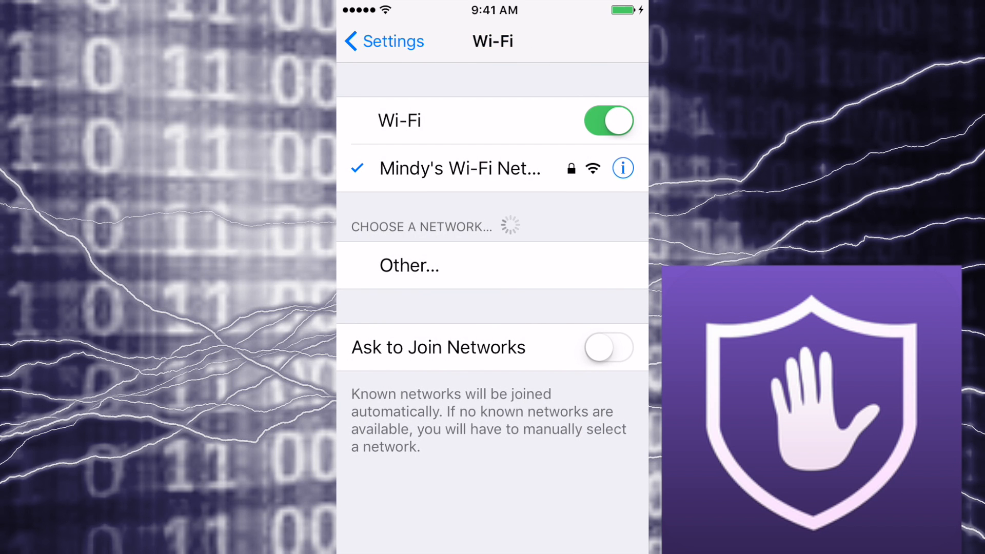
{"action": "left_click", "coordinate": [607, 120]}
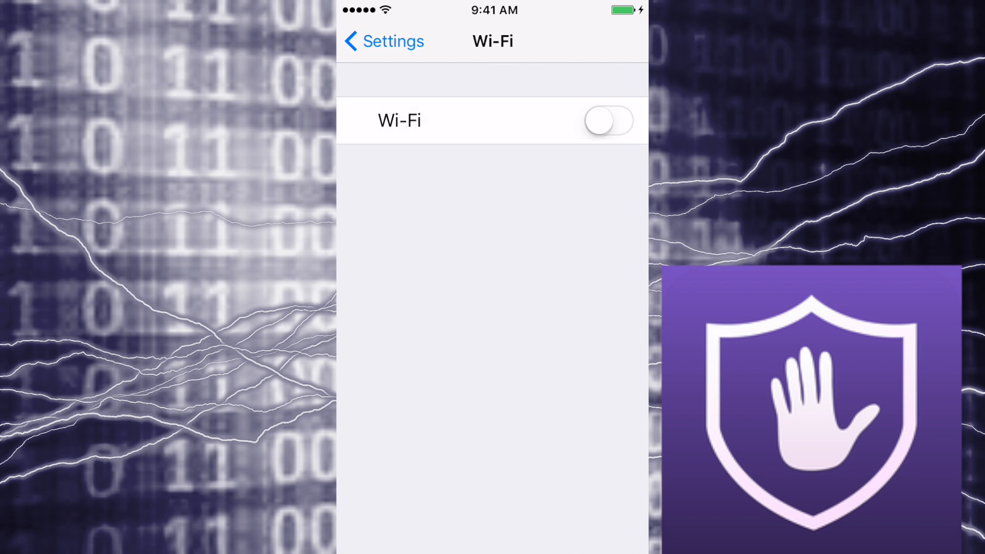
{"action": "left_click", "coordinate": [607, 120]}
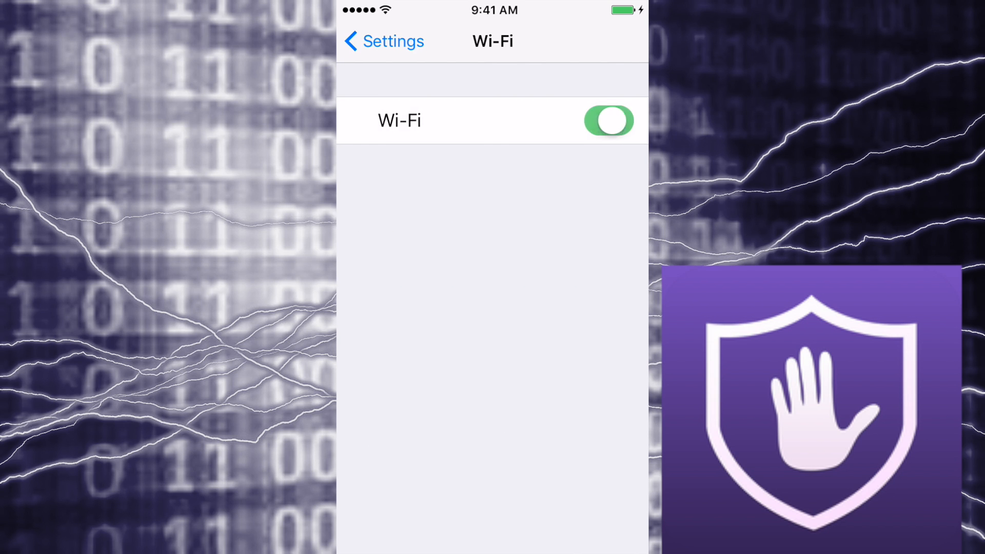